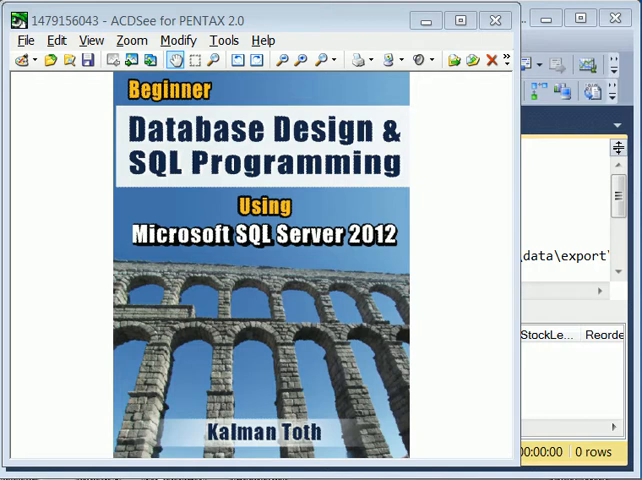
{"action": "mouse_move", "coordinate": [456, 280]}
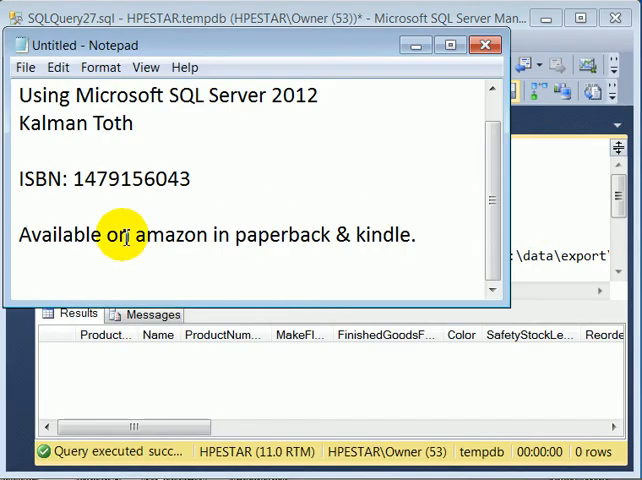
{"action": "mouse_move", "coordinate": [284, 264]}
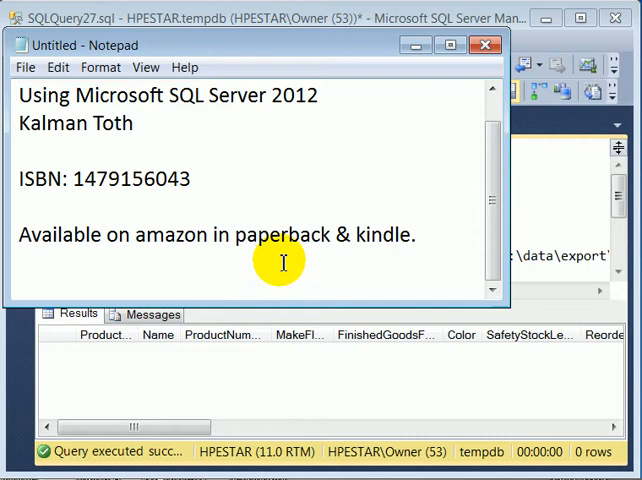
{"action": "mouse_move", "coordinate": [108, 180]}
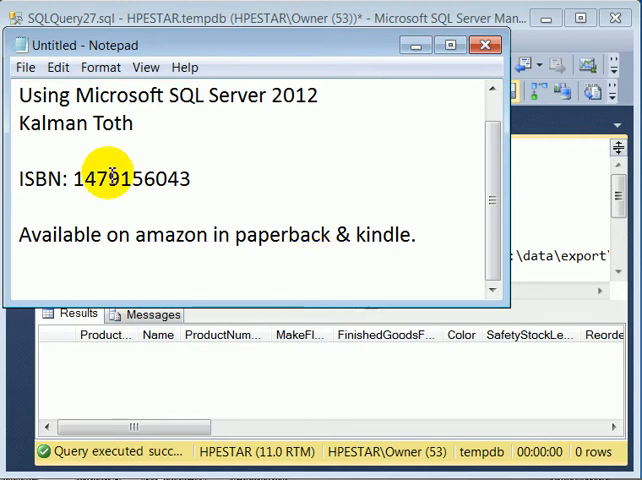
Step: Bring the Notepad note with the SQL Server 2012 book's ISBN and availability to the front
{"action": "double_click", "coordinate": [118, 180]}
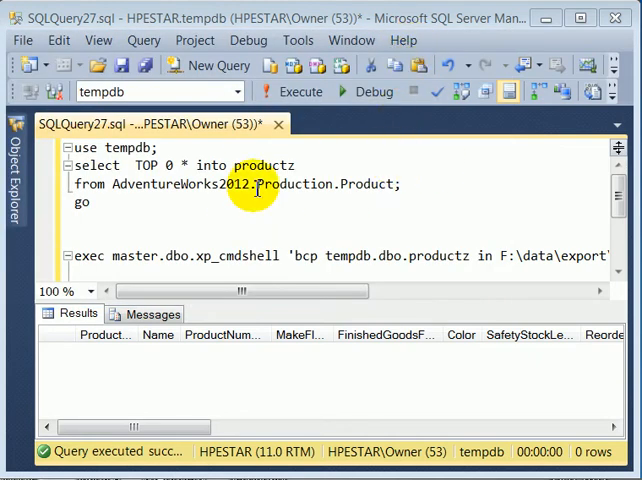
{"action": "mouse_move", "coordinate": [296, 256]}
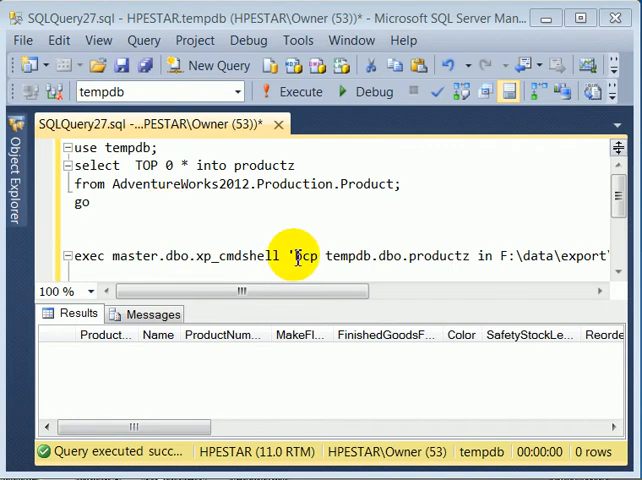
{"action": "mouse_move", "coordinate": [414, 262]}
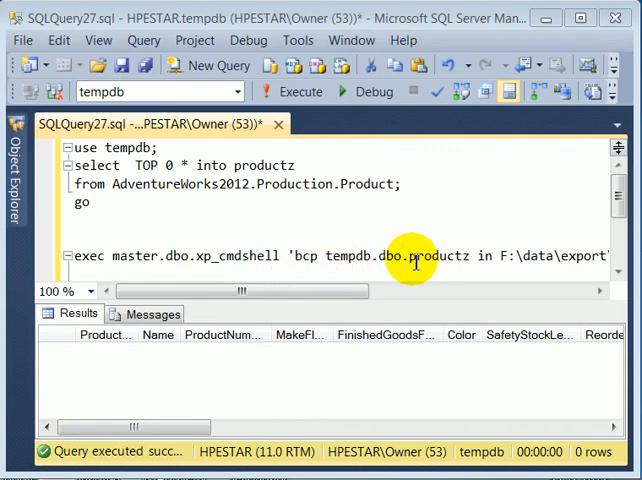
{"action": "mouse_move", "coordinate": [204, 214]}
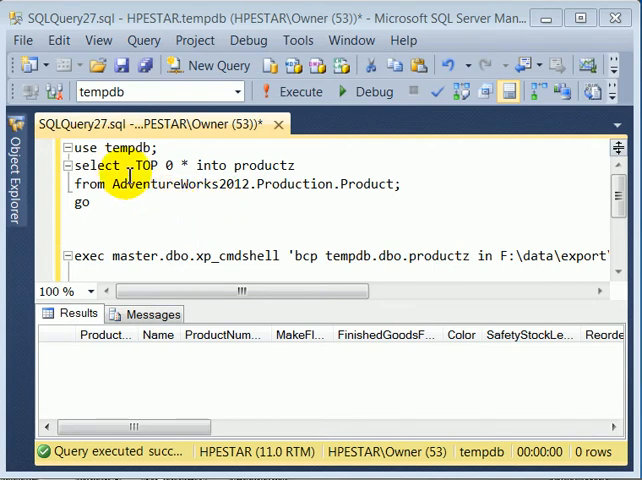
{"action": "mouse_move", "coordinate": [258, 208]}
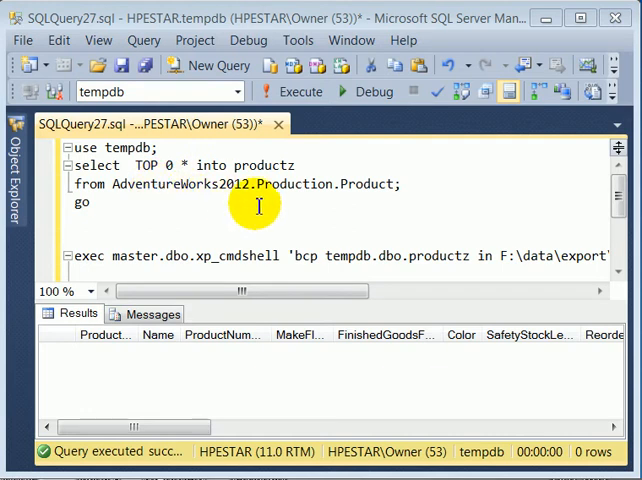
{"action": "mouse_move", "coordinate": [378, 196]}
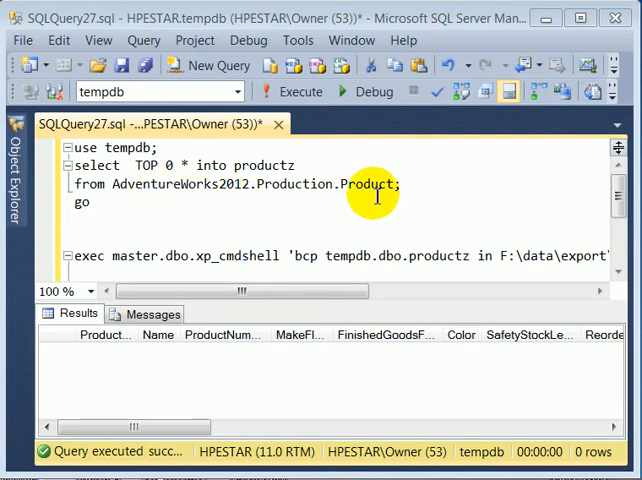
{"action": "mouse_move", "coordinate": [314, 208]}
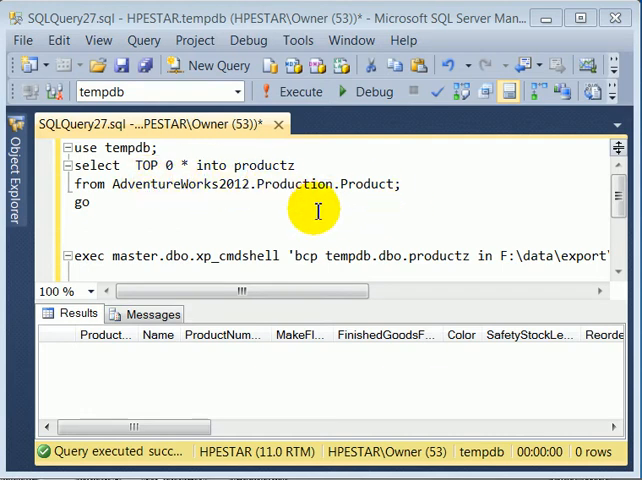
{"action": "mouse_move", "coordinate": [204, 232]}
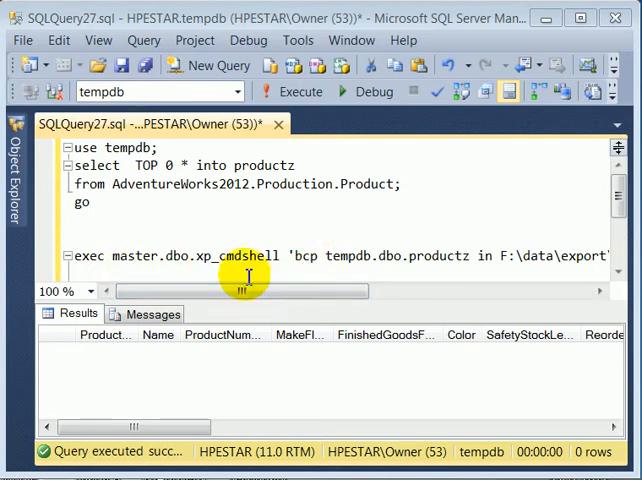
{"action": "mouse_move", "coordinate": [240, 282]}
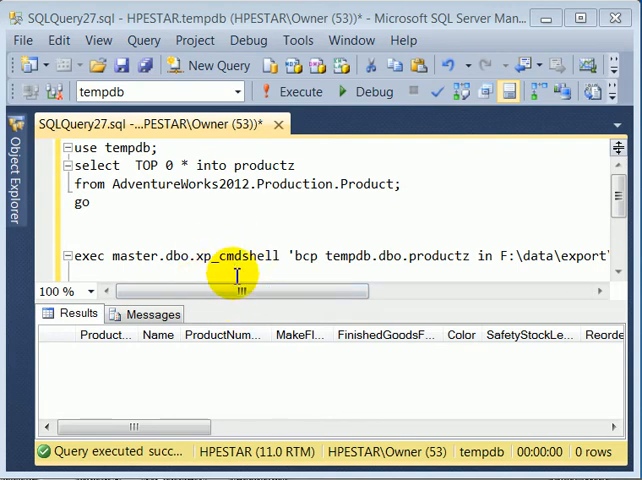
Step: Select and copy the bcp command importing productz.txt into tempdb.dbo.productz from the script
{"action": "left_click_drag", "start_coordinate": [230, 292], "coordinate": [290, 292]}
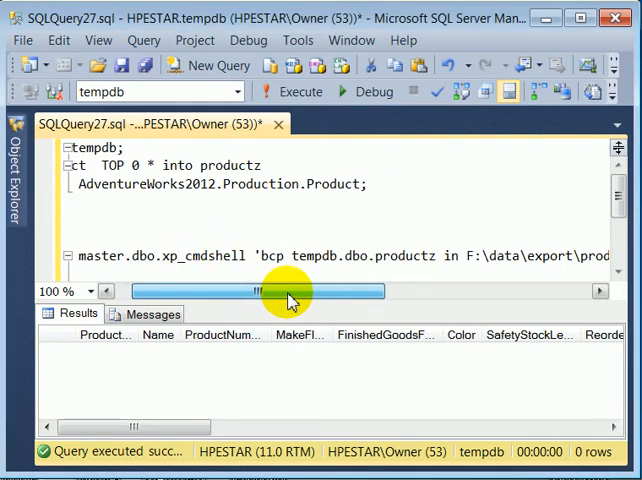
{"action": "left_click_drag", "start_coordinate": [256, 292], "coordinate": [336, 292]}
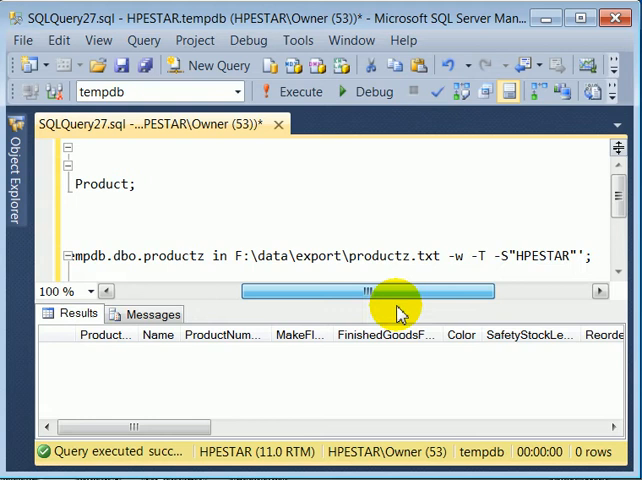
{"action": "scroll", "scroll_direction": "left", "scroll_amount": 3}
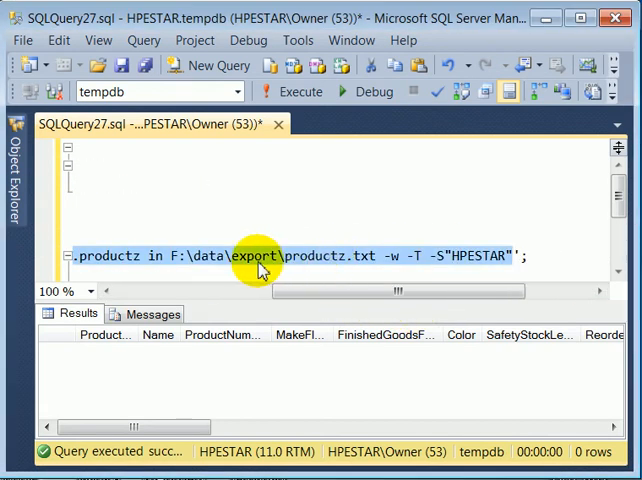
{"action": "mouse_move", "coordinate": [236, 262]}
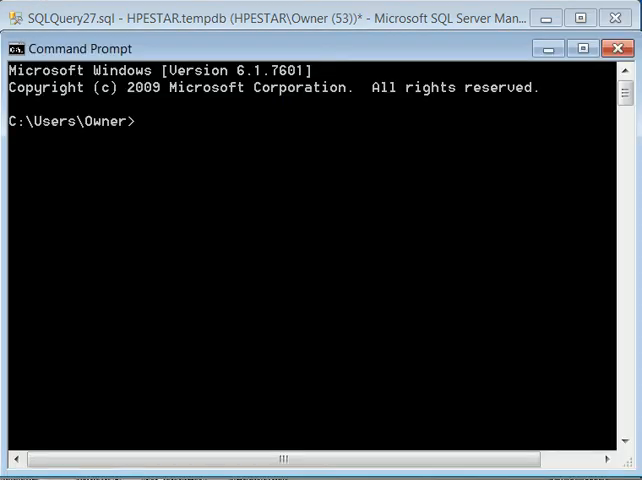
{"action": "mouse_move", "coordinate": [148, 128]}
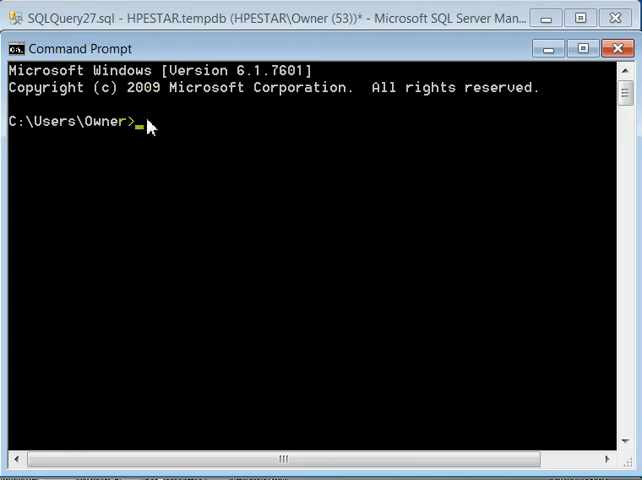
Step: Paste the bcp import command for F:\data\export\productz.txt at the console prompt
{"action": "right_click", "coordinate": [144, 122]}
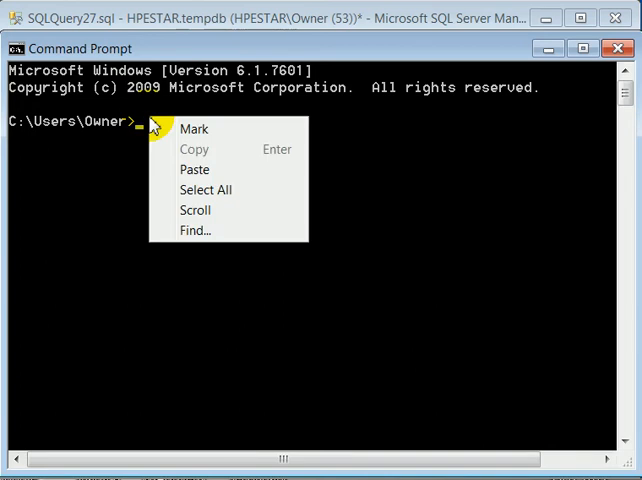
{"action": "left_click", "coordinate": [196, 168]}
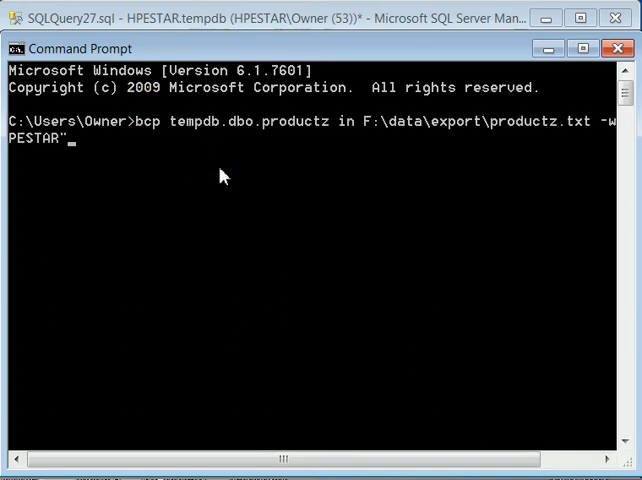
{"action": "mouse_move", "coordinate": [170, 176]}
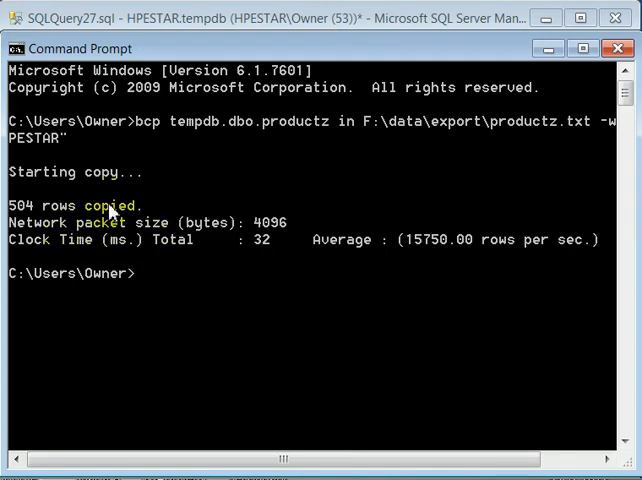
{"action": "mouse_move", "coordinate": [292, 136]}
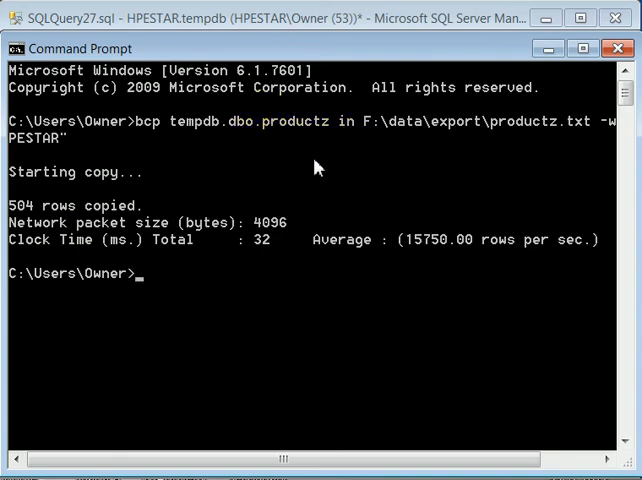
{"action": "mouse_move", "coordinate": [268, 160]}
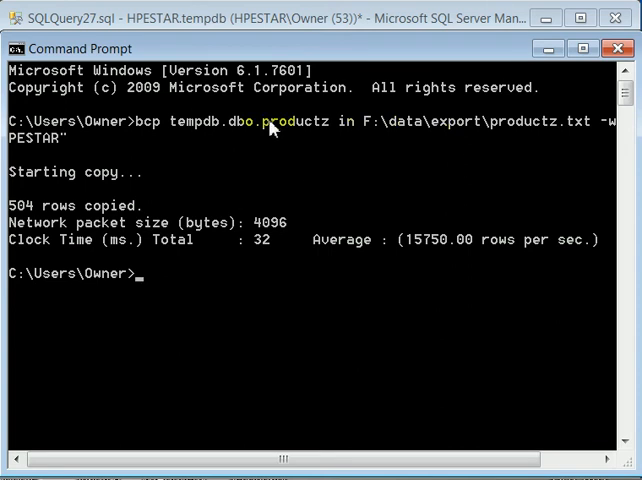
{"action": "mouse_move", "coordinate": [258, 156]}
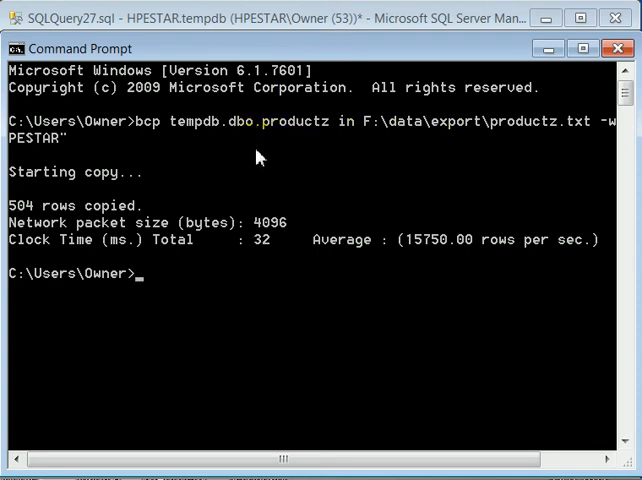
{"action": "mouse_move", "coordinate": [316, 180]}
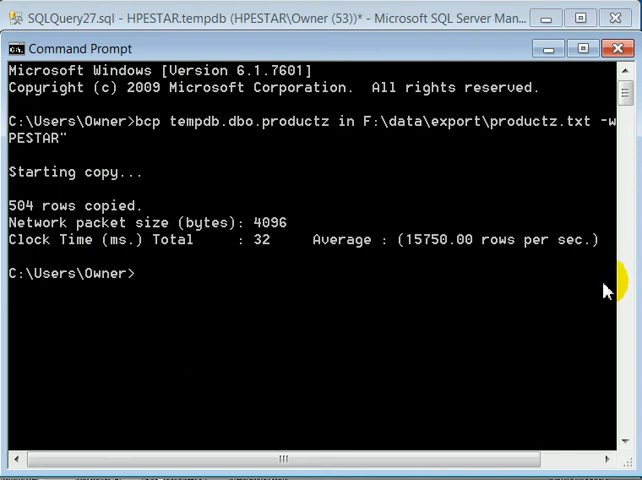
{"action": "mouse_move", "coordinate": [564, 304]}
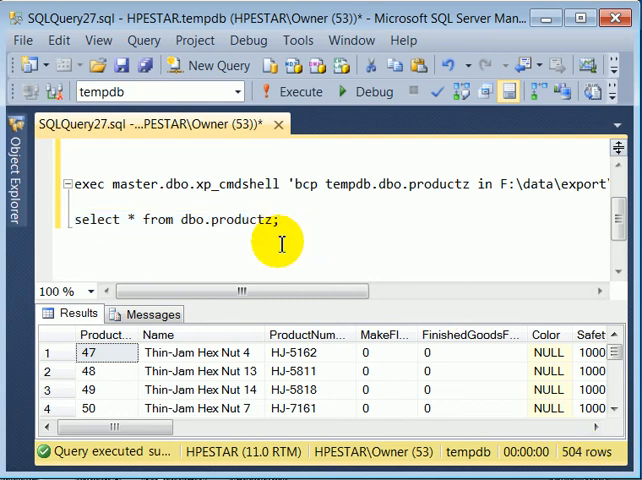
{"action": "mouse_move", "coordinate": [288, 276]}
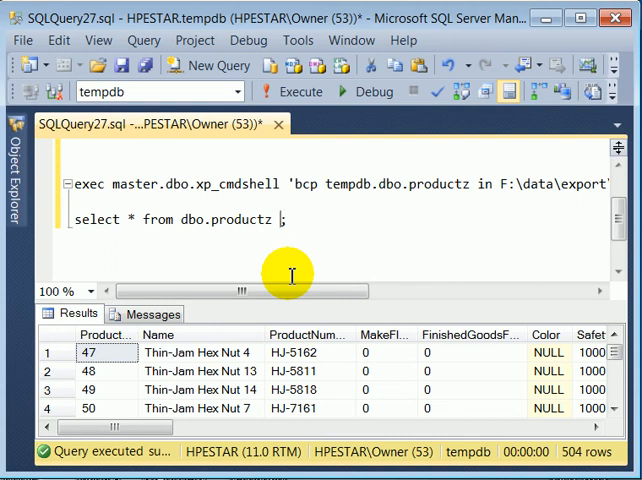
Step: Add an ORDER BY Produc… clause to the SELECT * FROM dbo.productz verification query
{"action": "type", "text": "order by"}
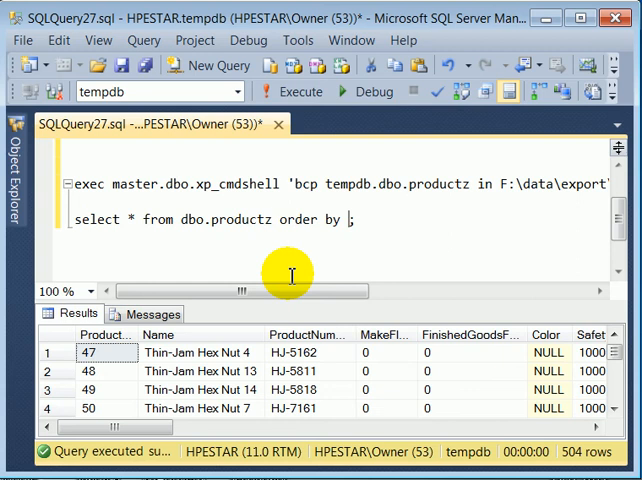
{"action": "type", "text": "Produc"}
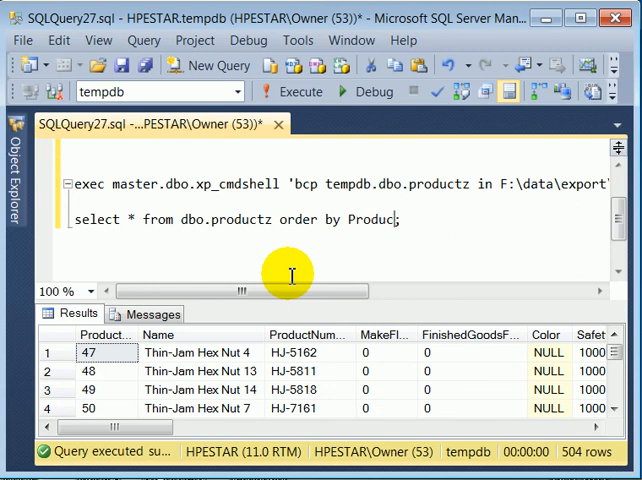